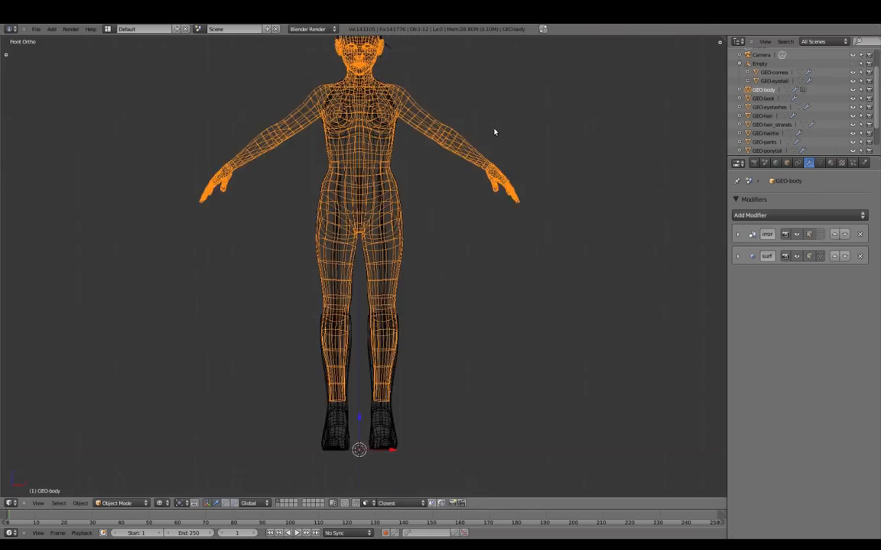
Enter Edit Mode on GEO-body to select the vertices hidden under the clothing
key(Tab)
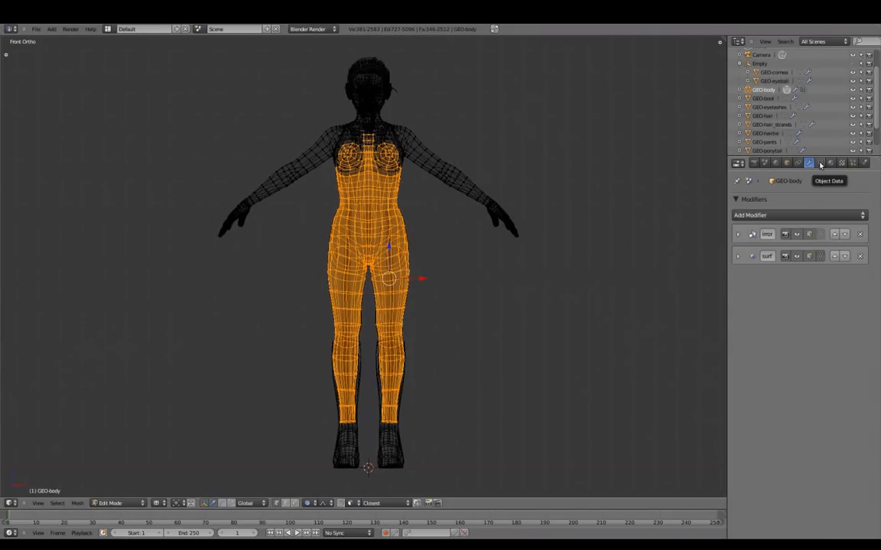
Create vertex group mask-under_clothing and assign the selected torso and leg vertices to it
click(818, 162)
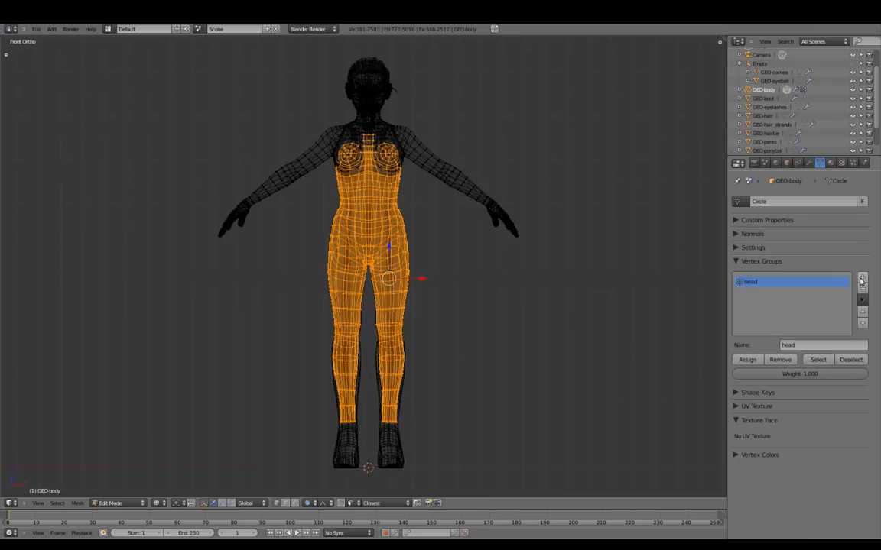
click(862, 279)
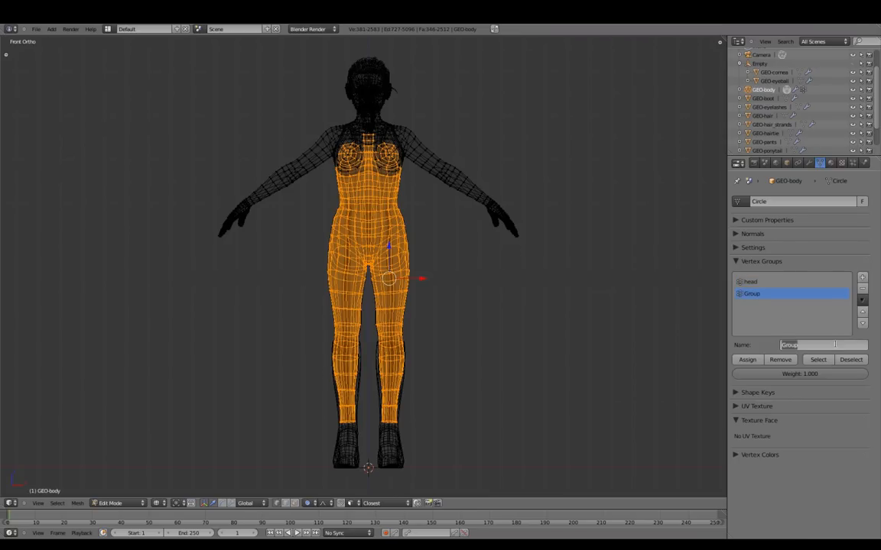
text(mask)
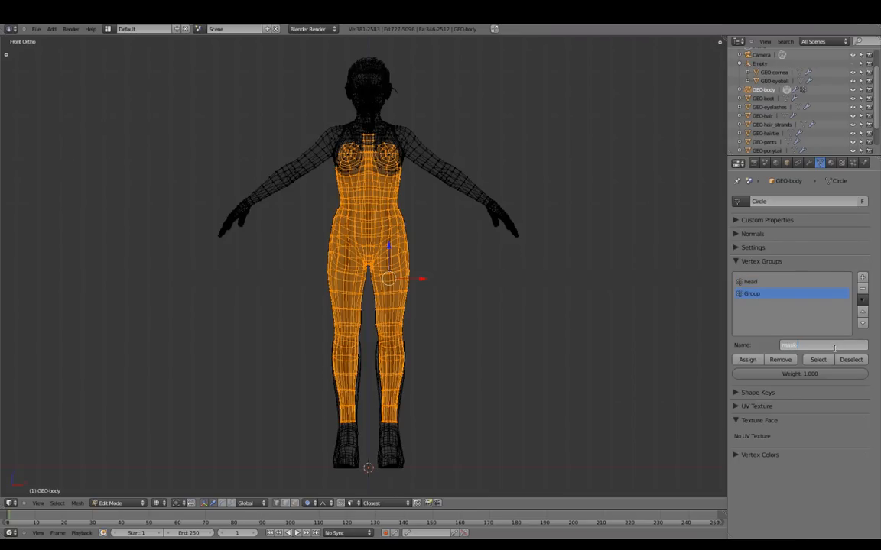
text(mask-under_clothing)
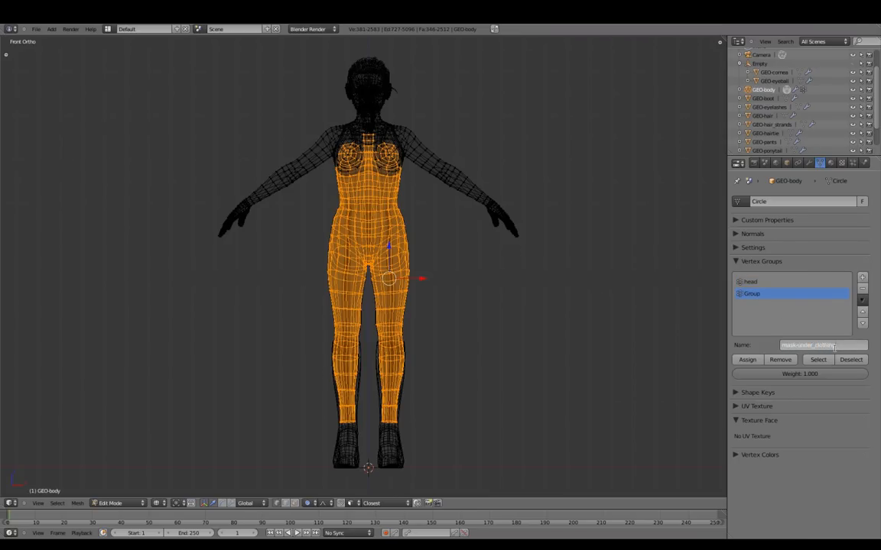
key(Return)
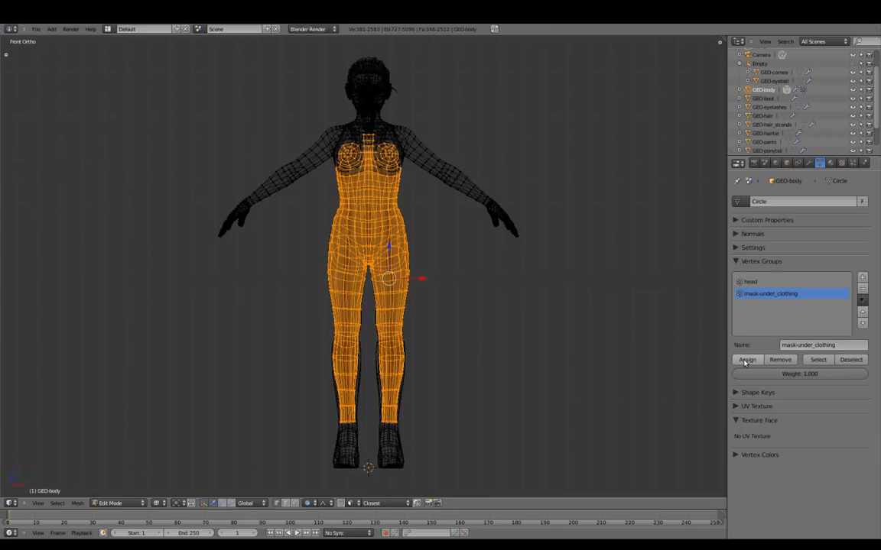
click(810, 165)
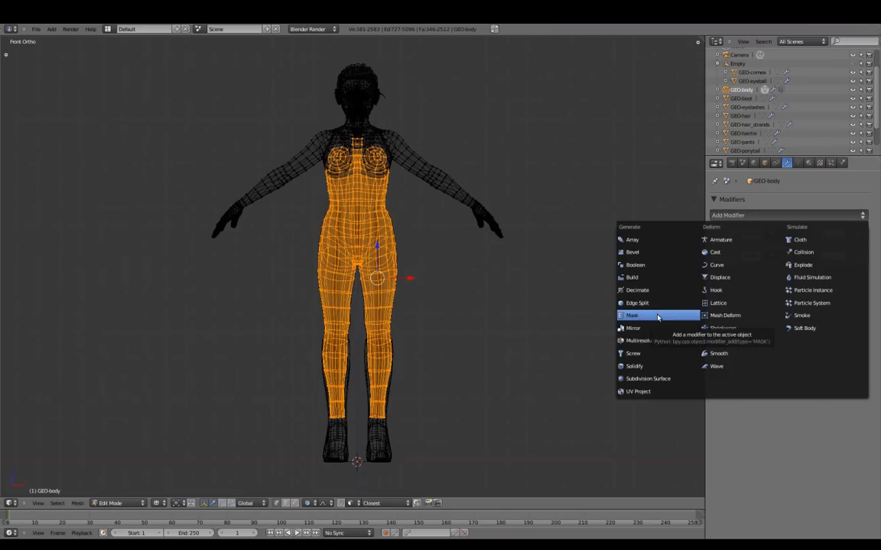
Add a Mask modifier on the body using mask-under_clothing with Invert enabled
click(630, 315)
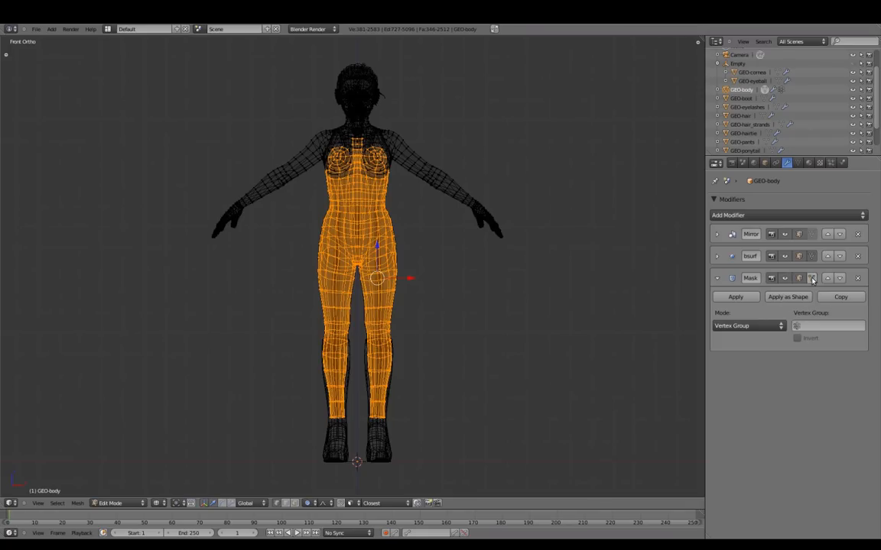
mouse_move(826, 275)
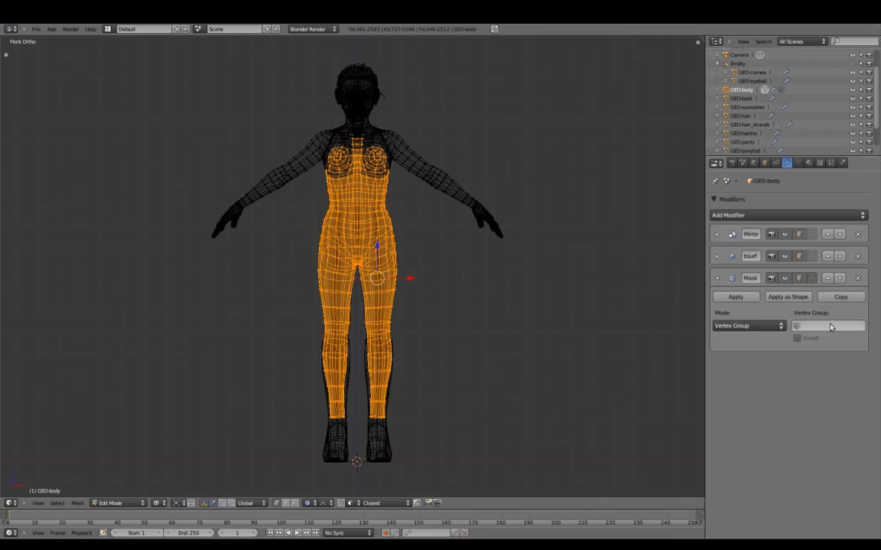
click(826, 327)
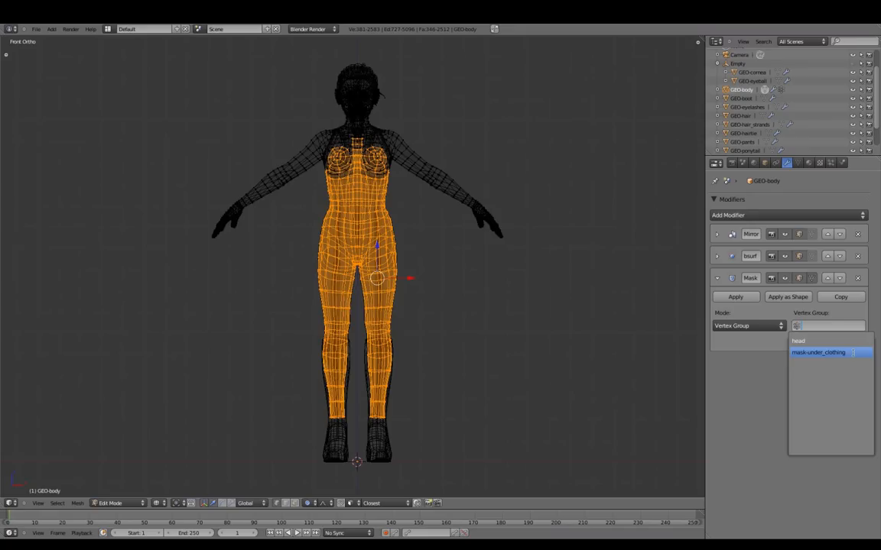
click(824, 352)
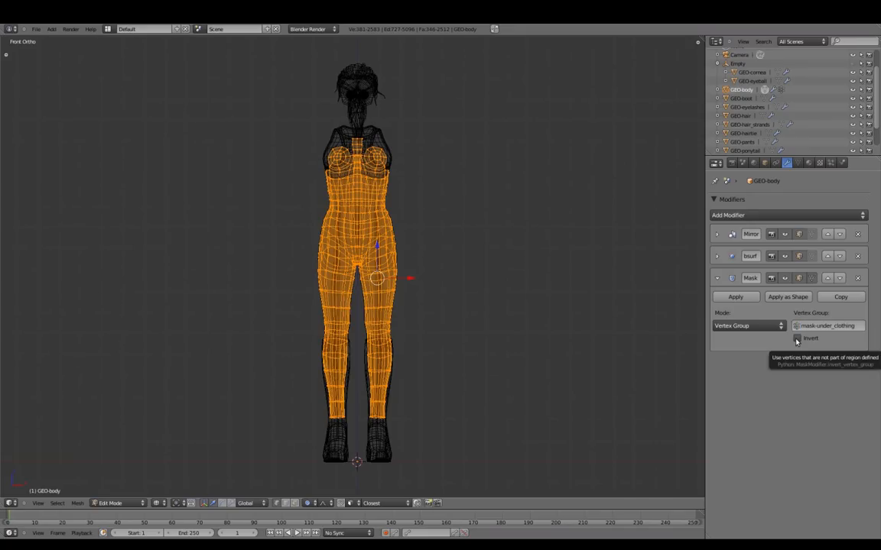
click(801, 337)
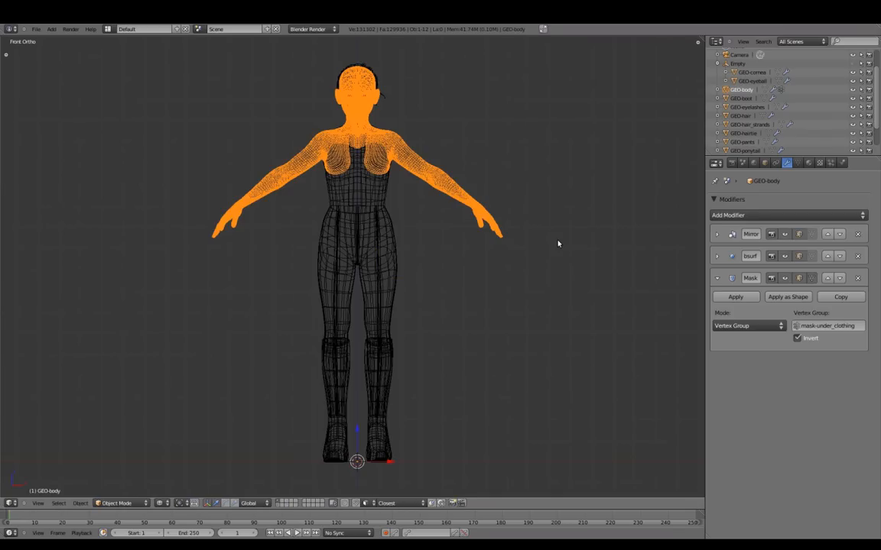
mouse_move(825, 275)
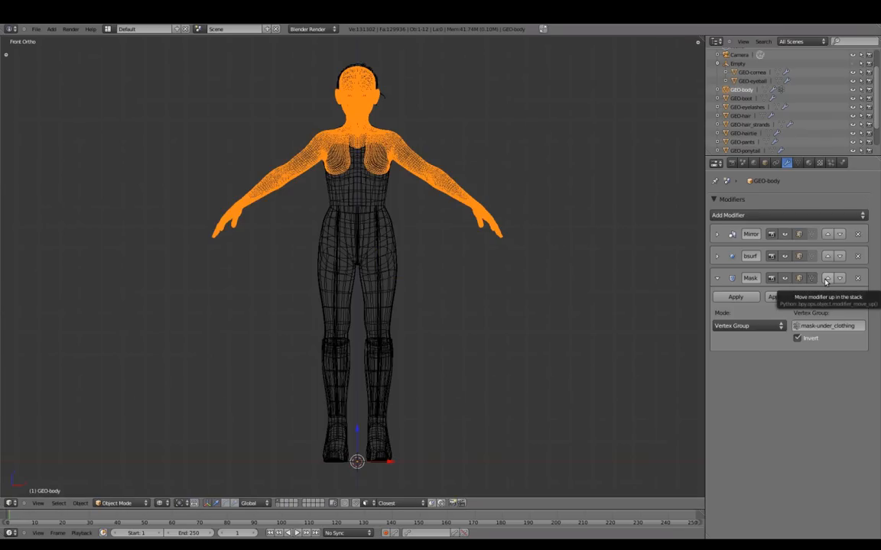
Move the body's Mask modifier up one place in the modifier stack
click(832, 275)
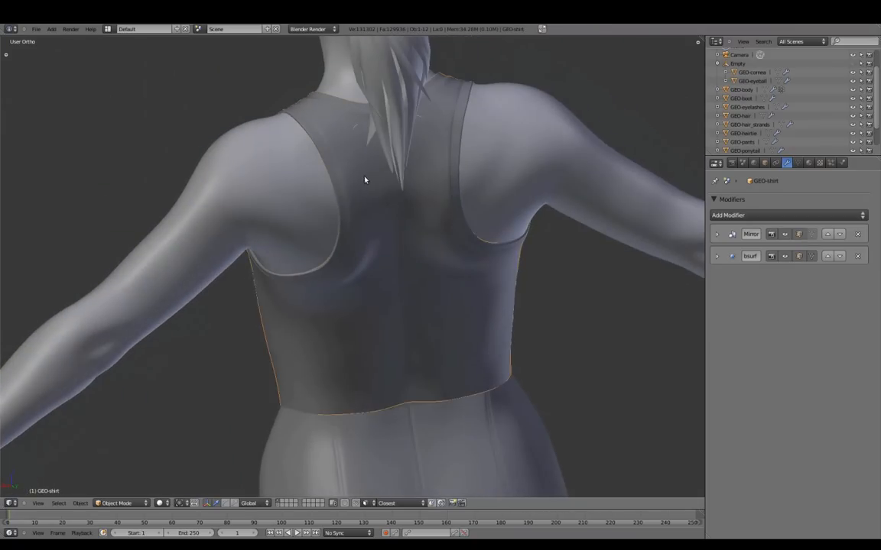
Toggle Edit Mode on the legs mesh and select the lower-leg vertices inside the boots
key(Tab)
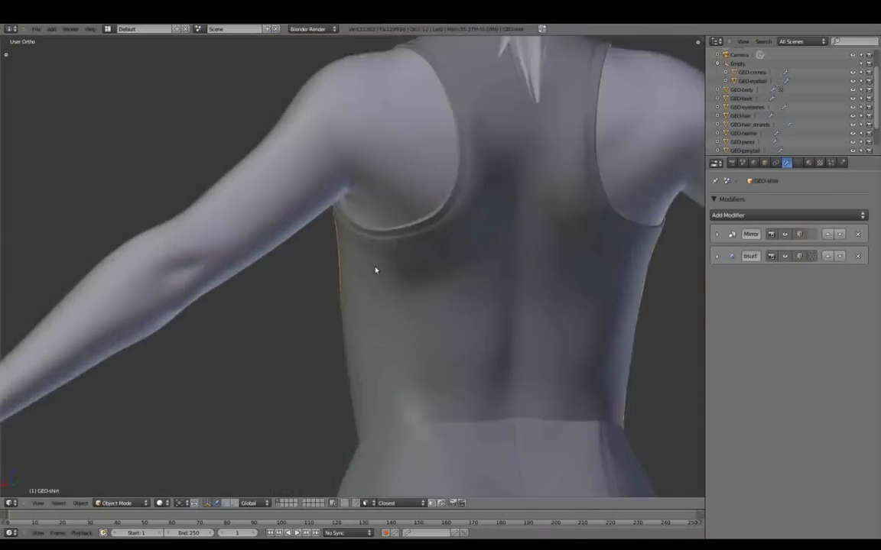
key(Tab)
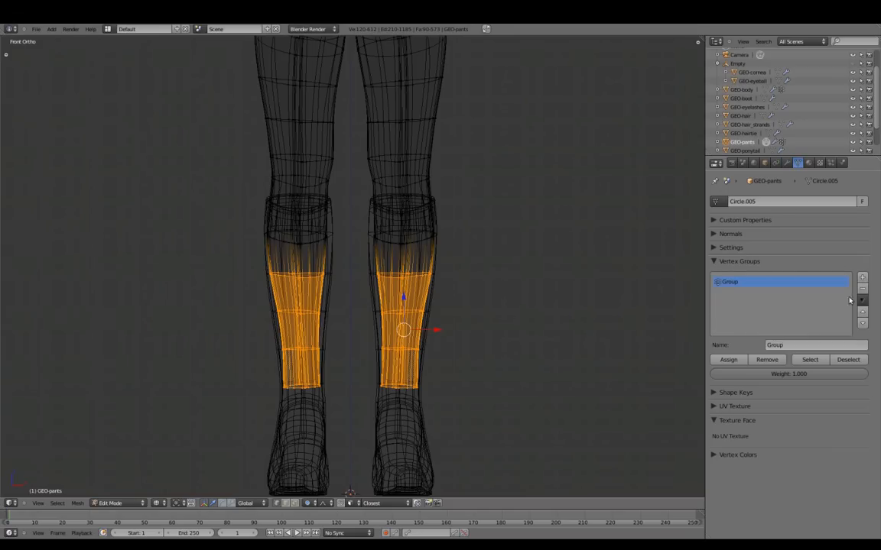
Name the lower-leg vertex group mask-under_boots and go to the Modifiers list
text(mask-under_boots)
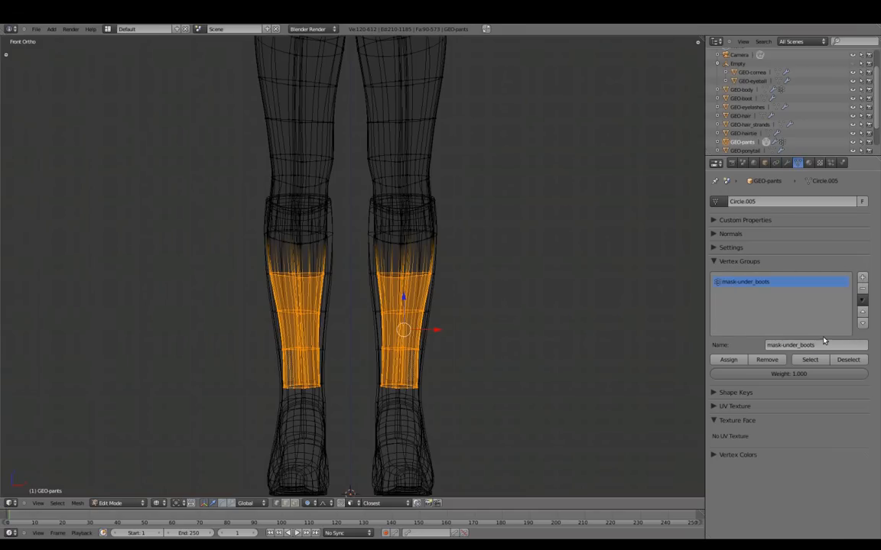
click(810, 165)
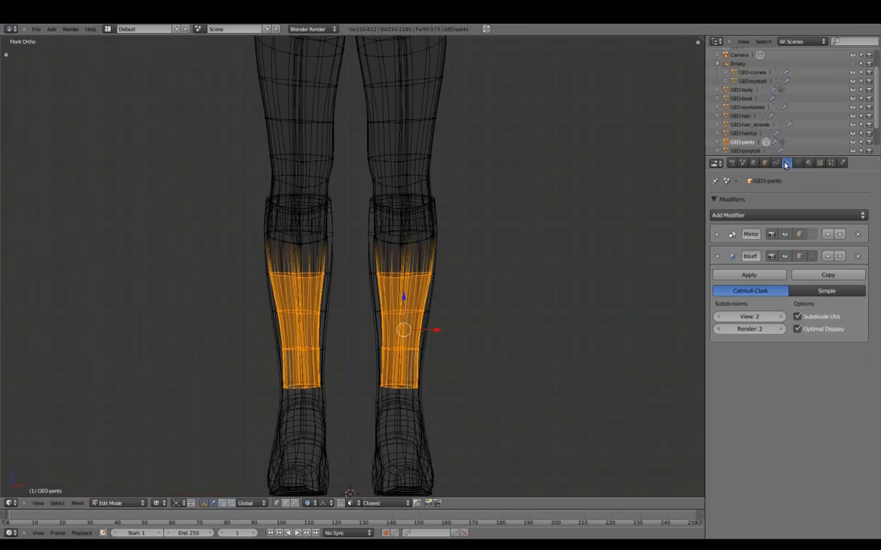
click(779, 214)
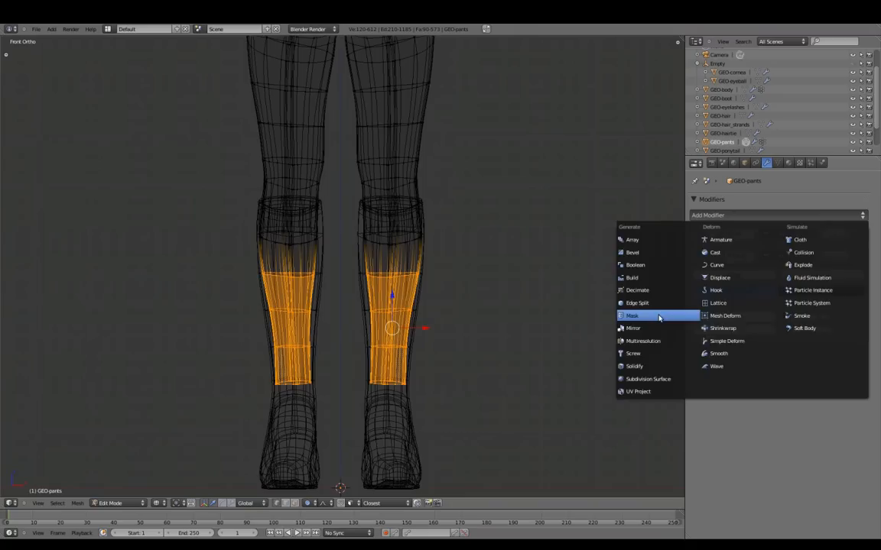
Add a Mask modifier on the legs using mask-under_boots with Invert enabled
click(628, 315)
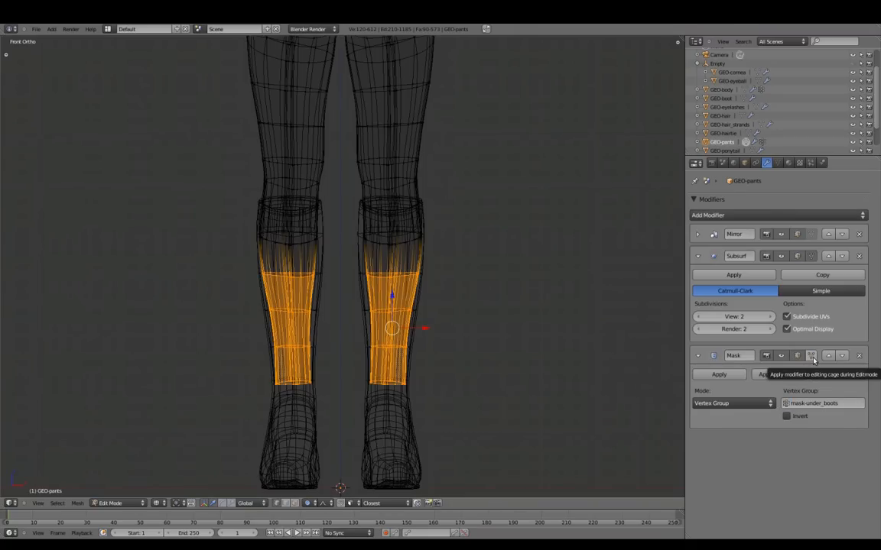
click(819, 355)
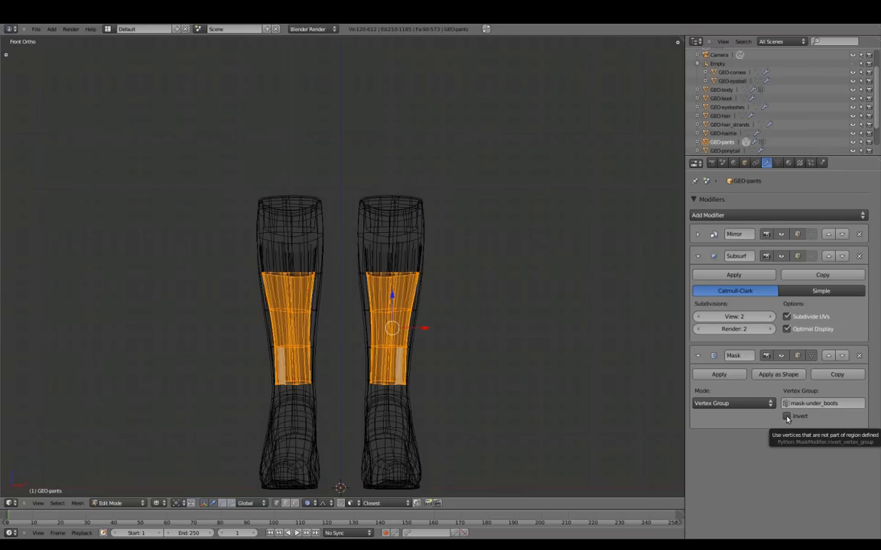
click(789, 416)
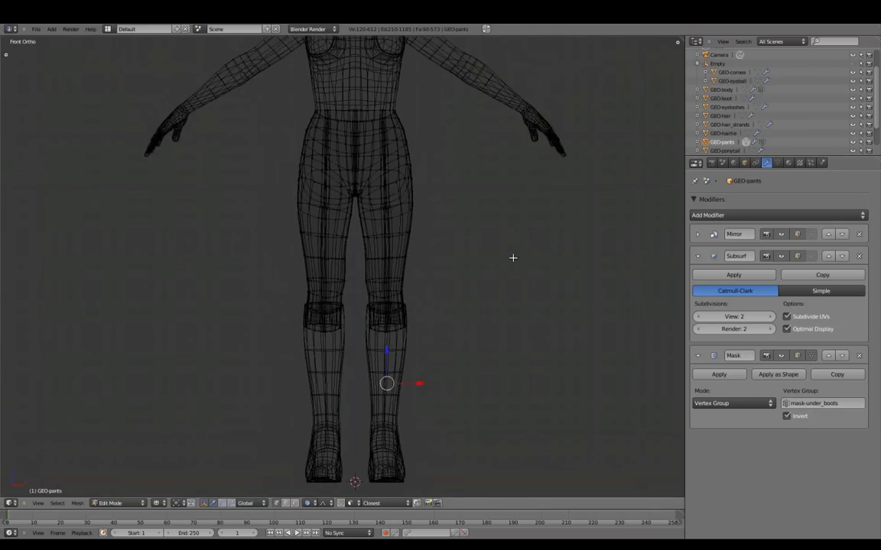